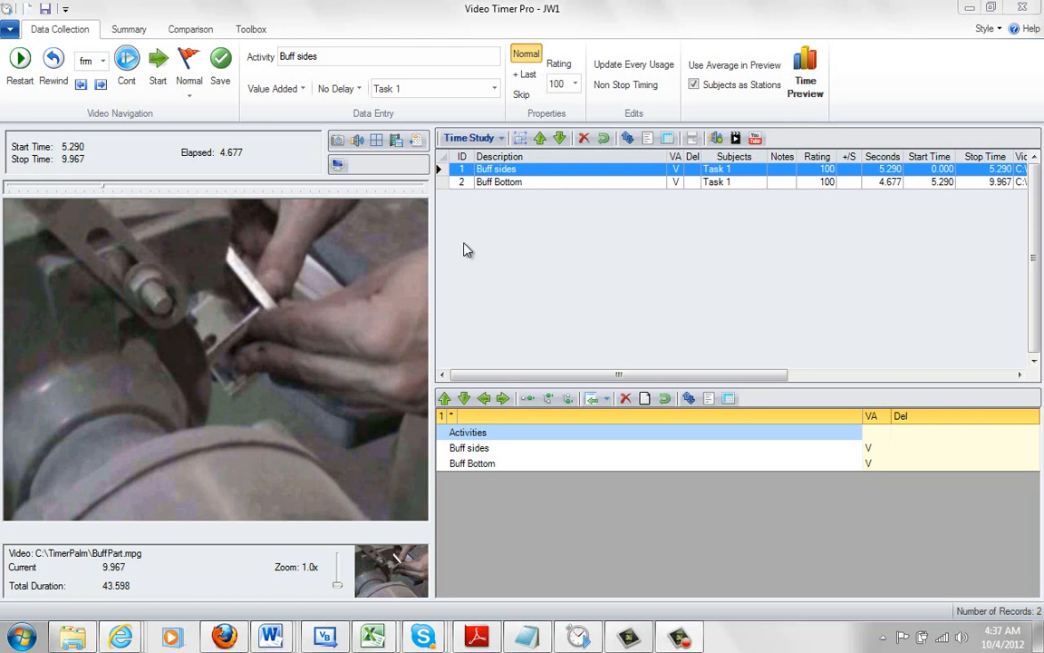
pyautogui.moveTo(279, 74)
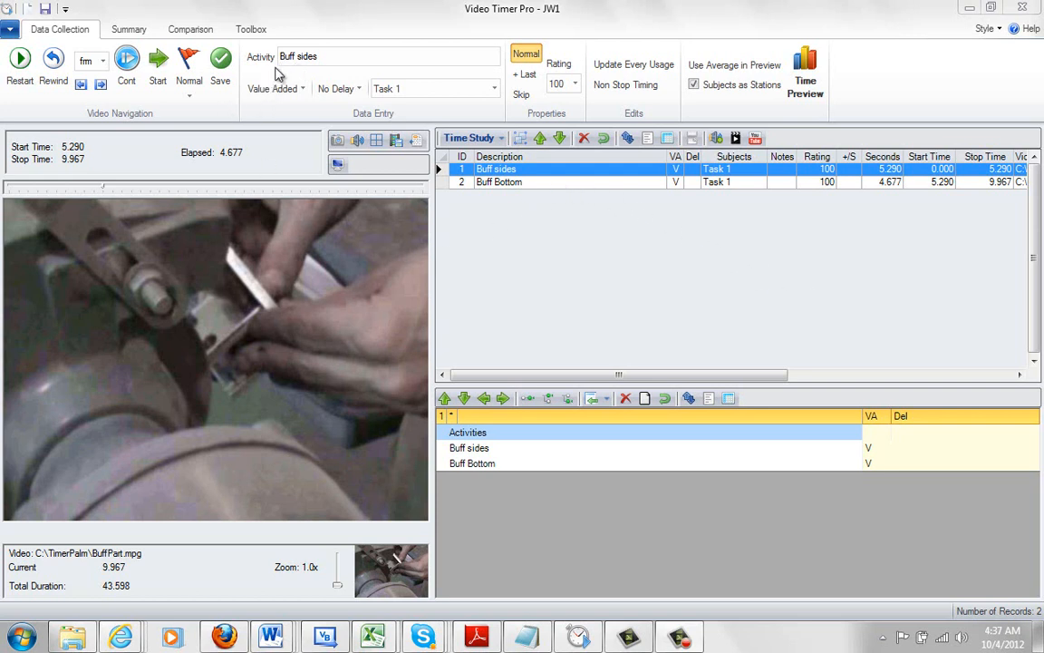
pyautogui.moveTo(247, 75)
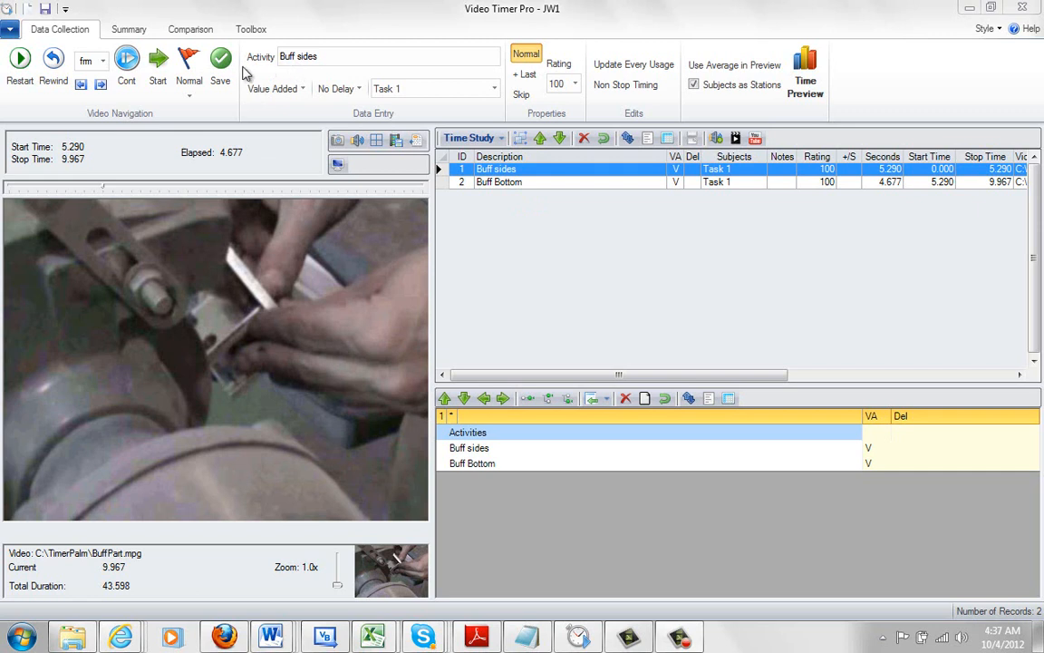
pyautogui.moveTo(503, 486)
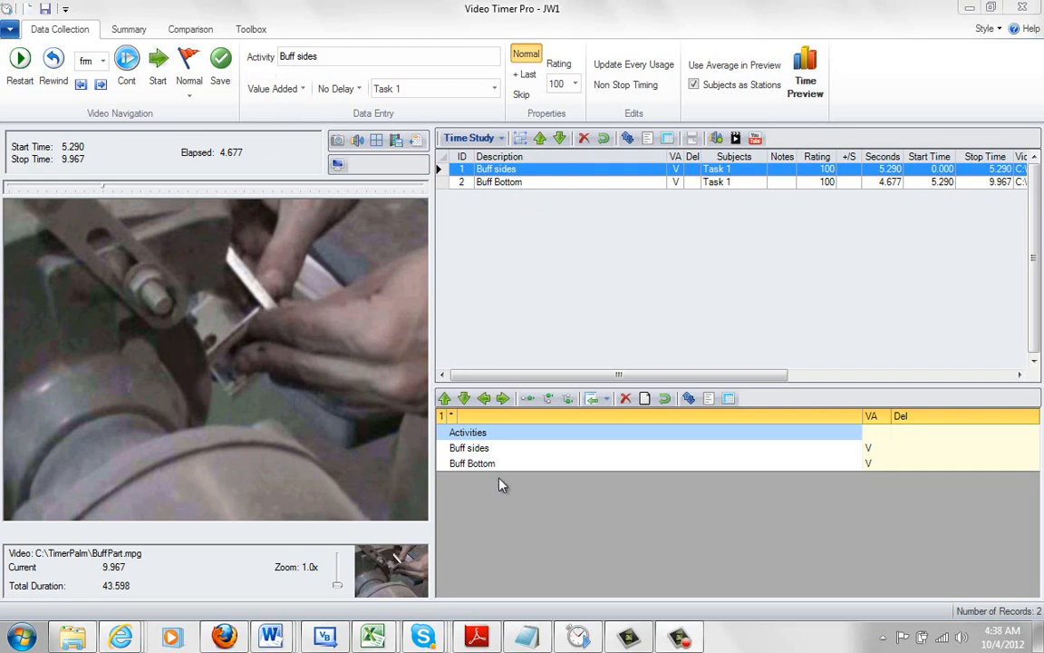
pyautogui.moveTo(482, 486)
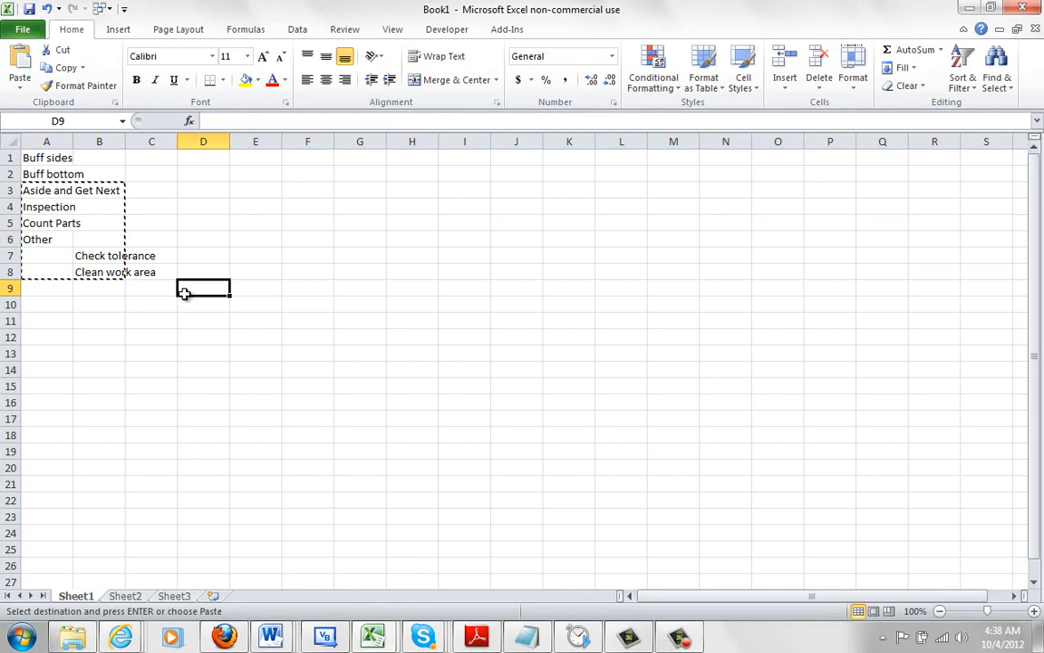
# Copy the six activity names from Aside and Get Next through Clean work area (A3:B8)
pyautogui.click(152, 223)
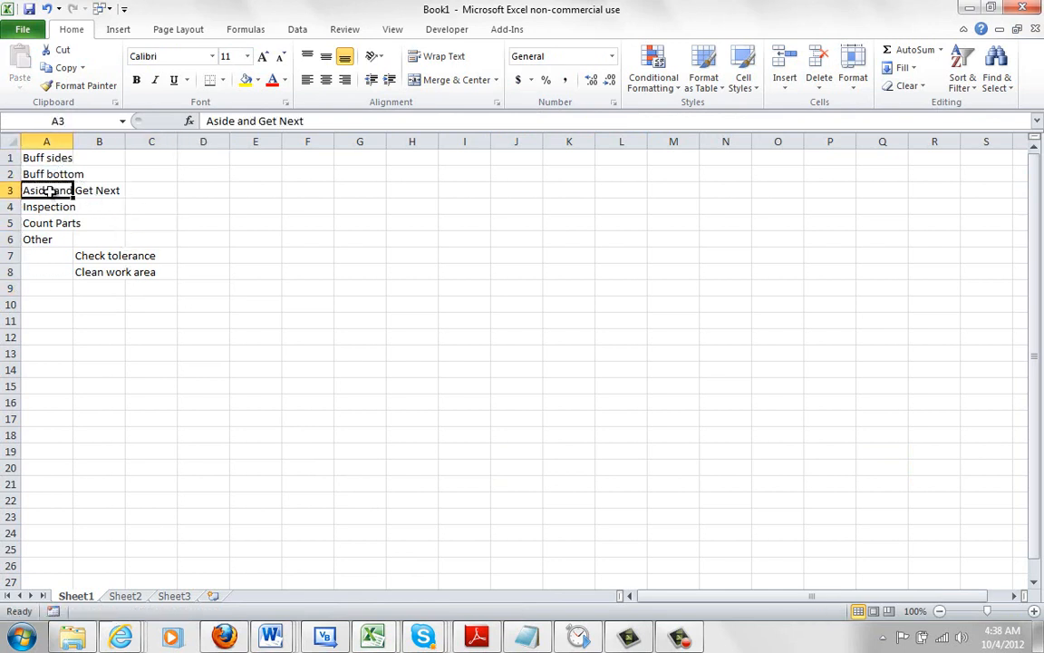
pyautogui.moveTo(47, 190); pyautogui.dragTo(98, 272)
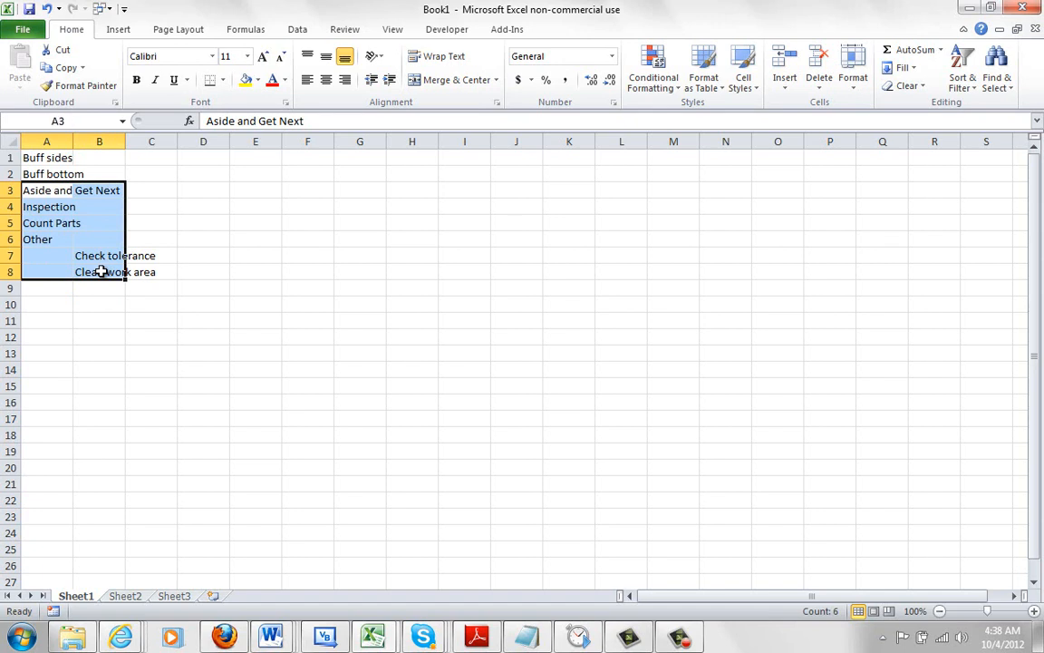
pyautogui.rightClick(99, 263)
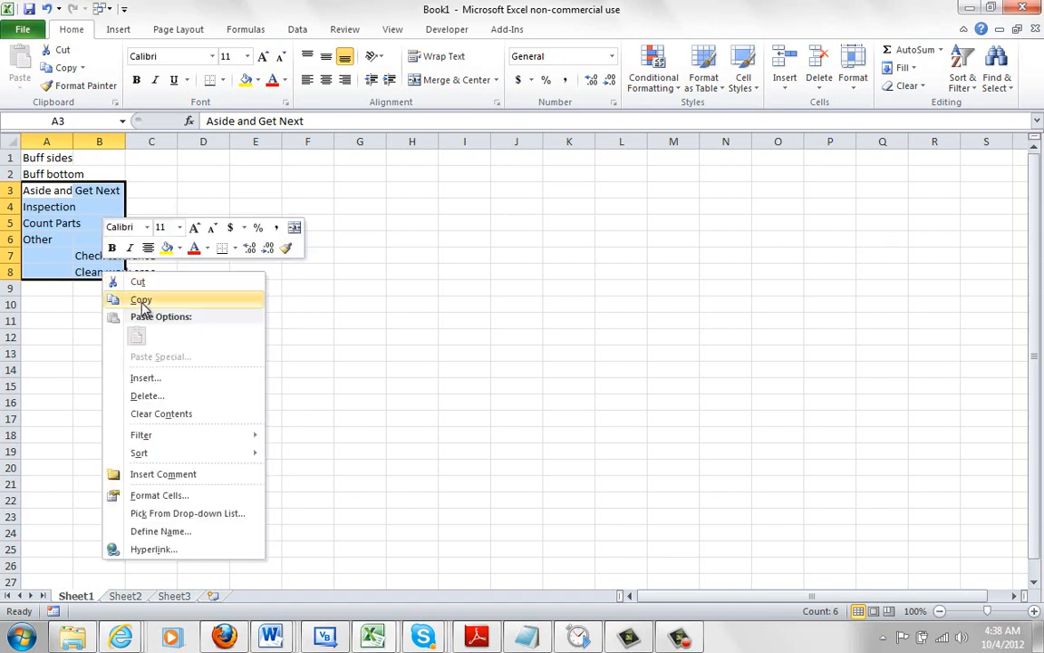
pyautogui.click(141, 299)
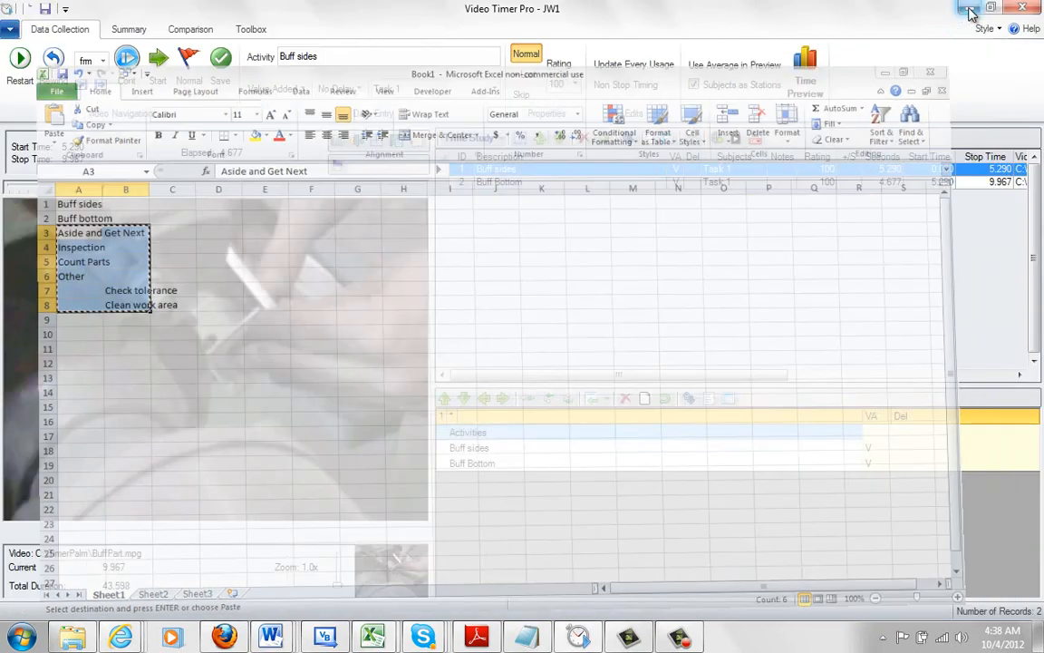
# Return to the time study and bring up the Import Activities choices
pyautogui.click(970, 7)
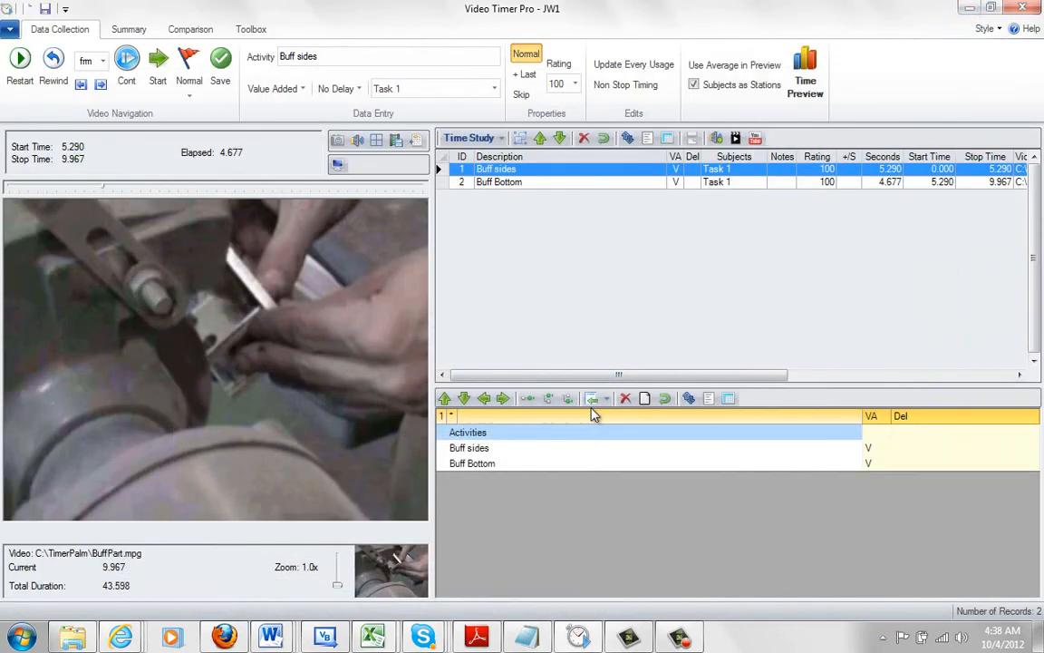
pyautogui.moveTo(595, 399)
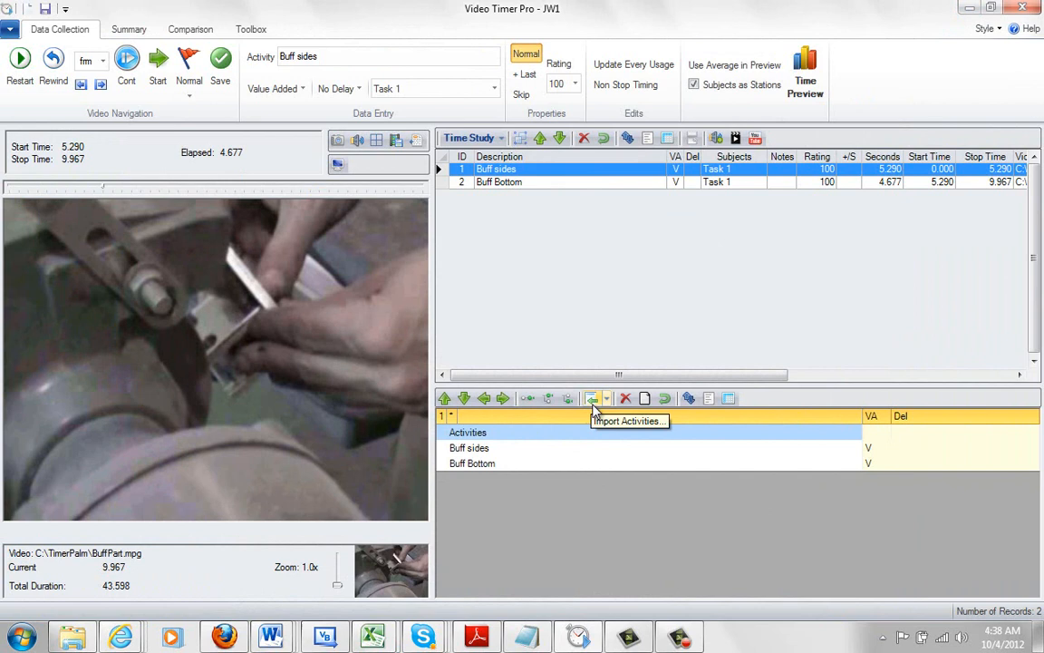
pyautogui.moveTo(606, 406)
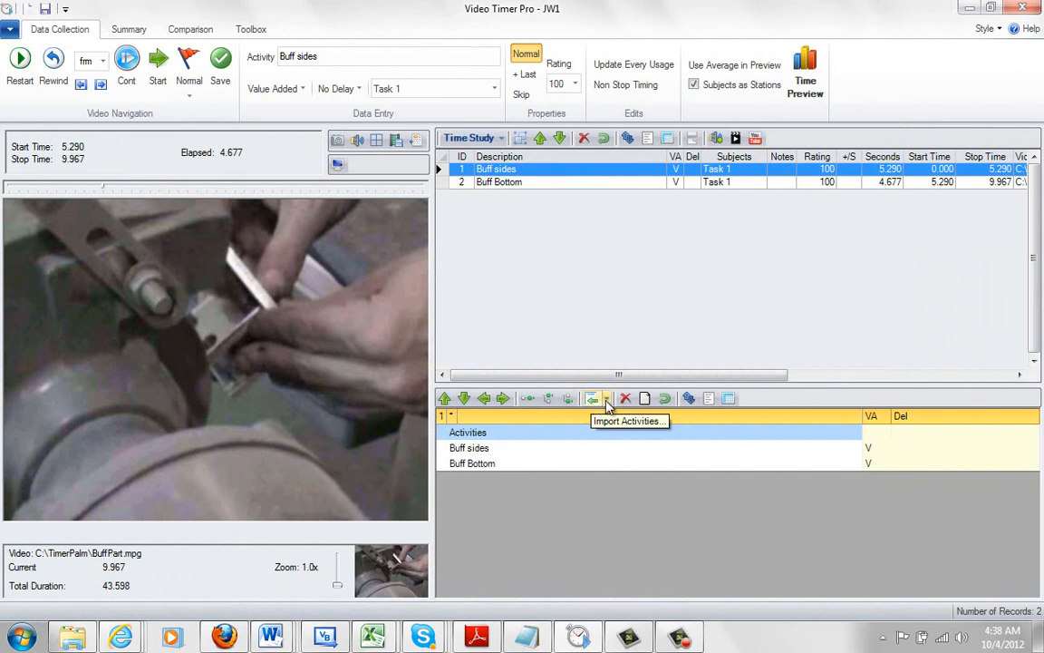
pyautogui.click(598, 399)
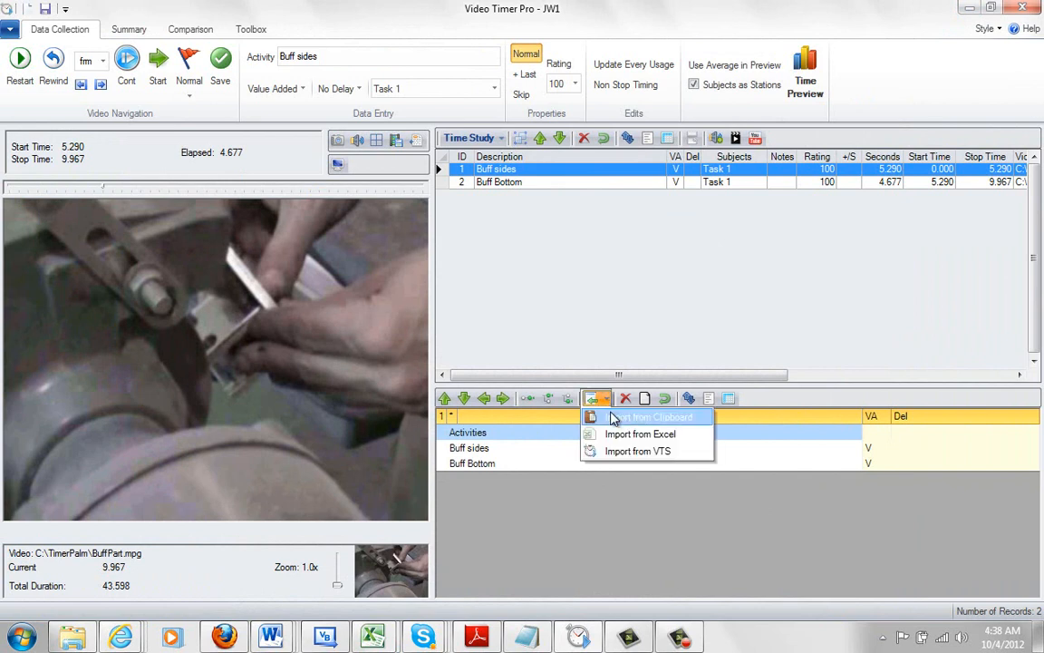
pyautogui.moveTo(617, 433)
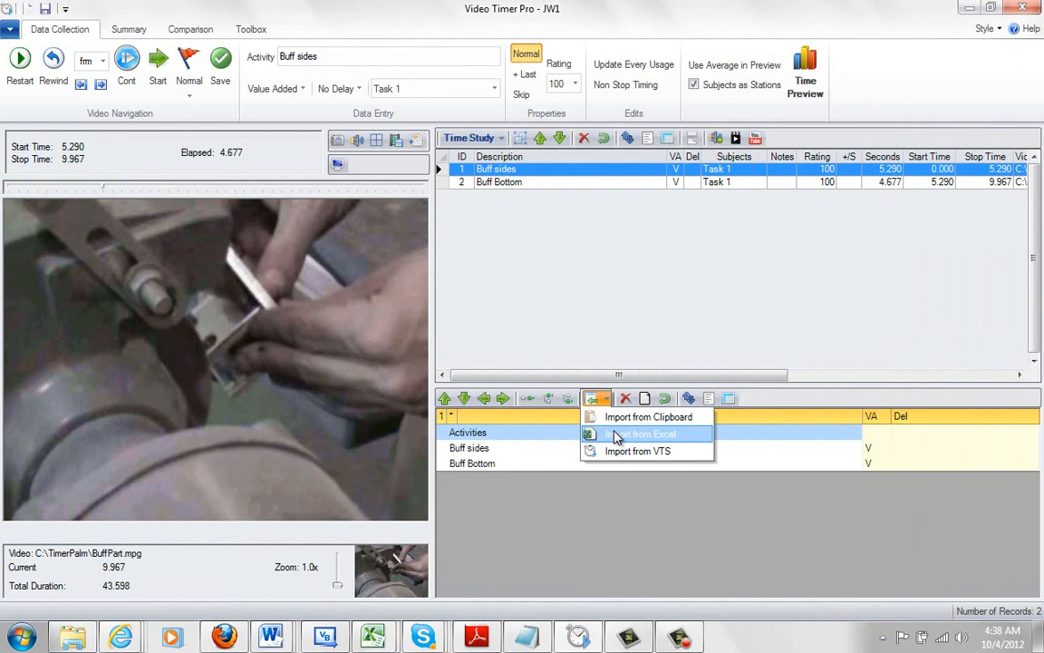
pyautogui.moveTo(620, 455)
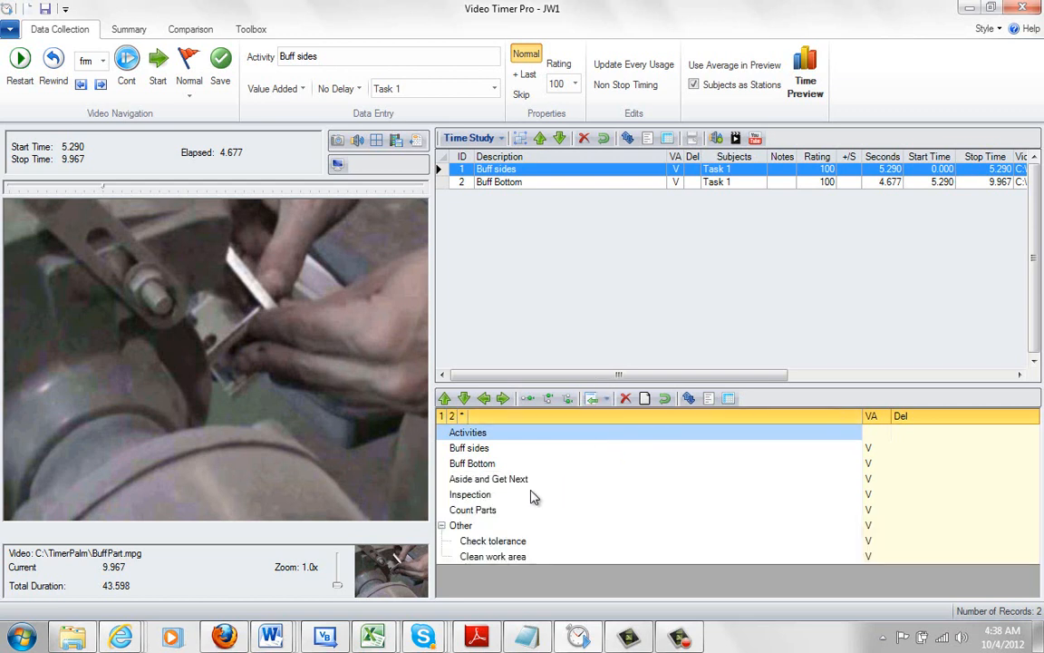
pyautogui.moveTo(518, 555)
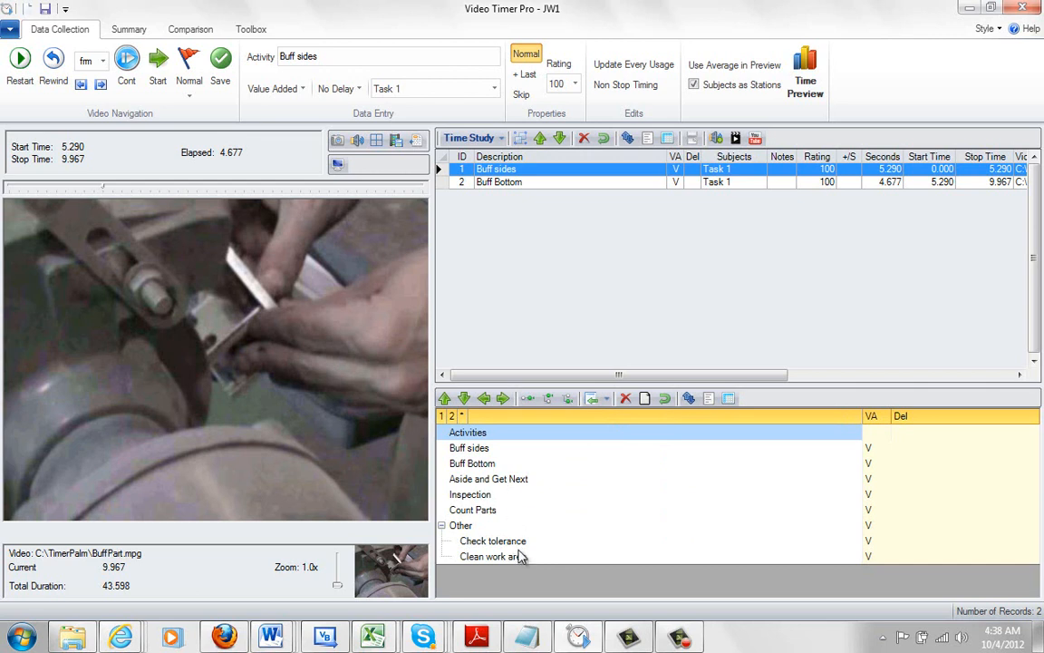
pyautogui.moveTo(522, 546)
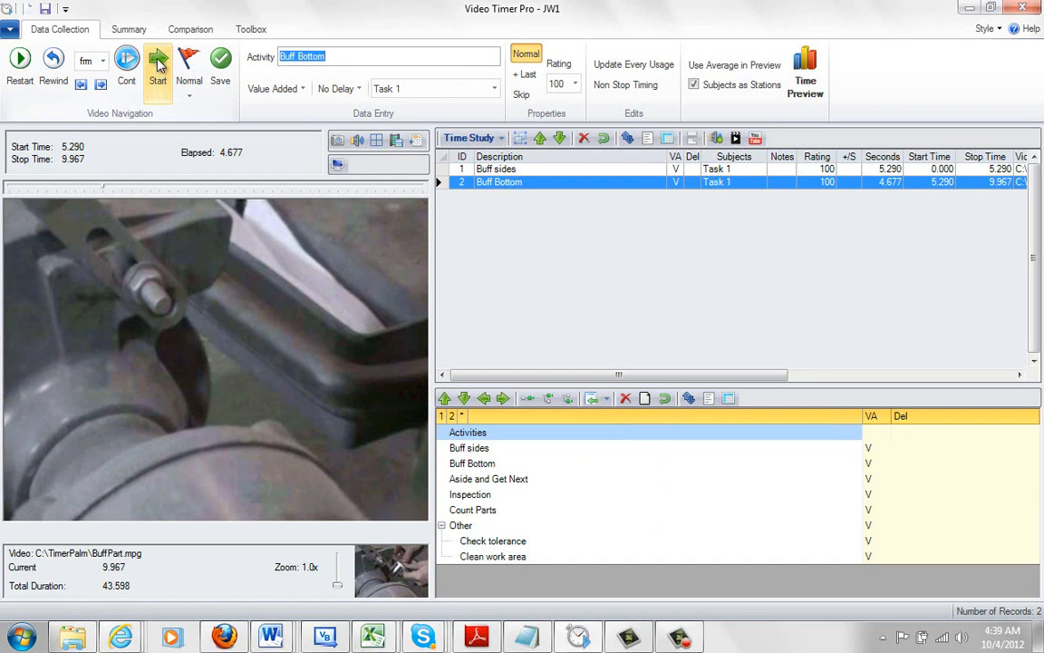
# Start timing and mark Aside and Get Next, Inspection, Count Parts, then Aside and Get Next as current
pyautogui.click(156, 58)
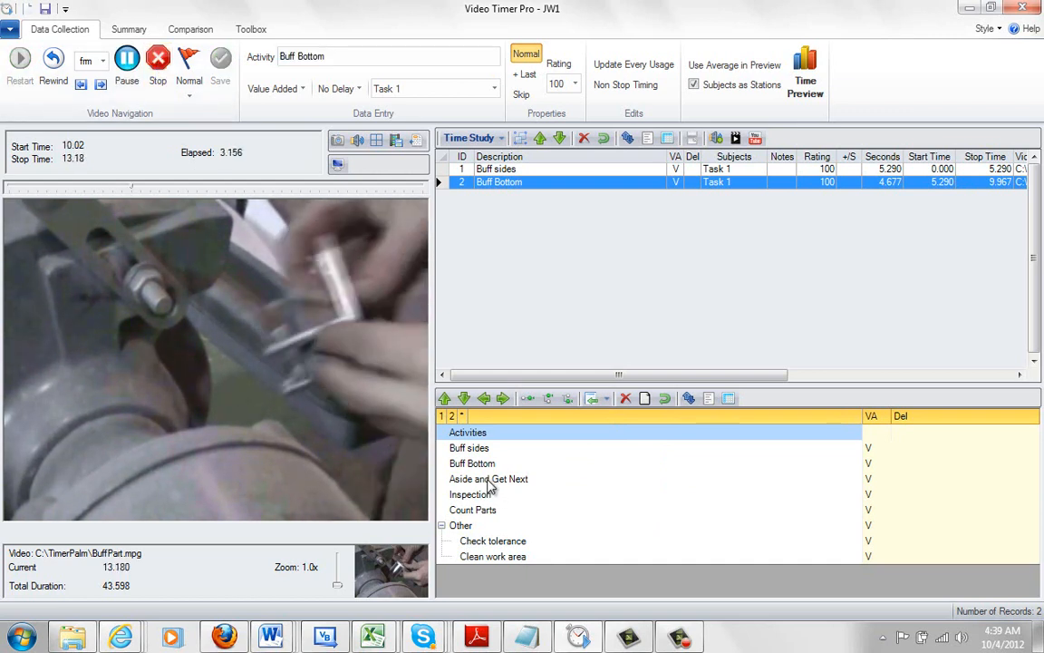
pyautogui.click(488, 478)
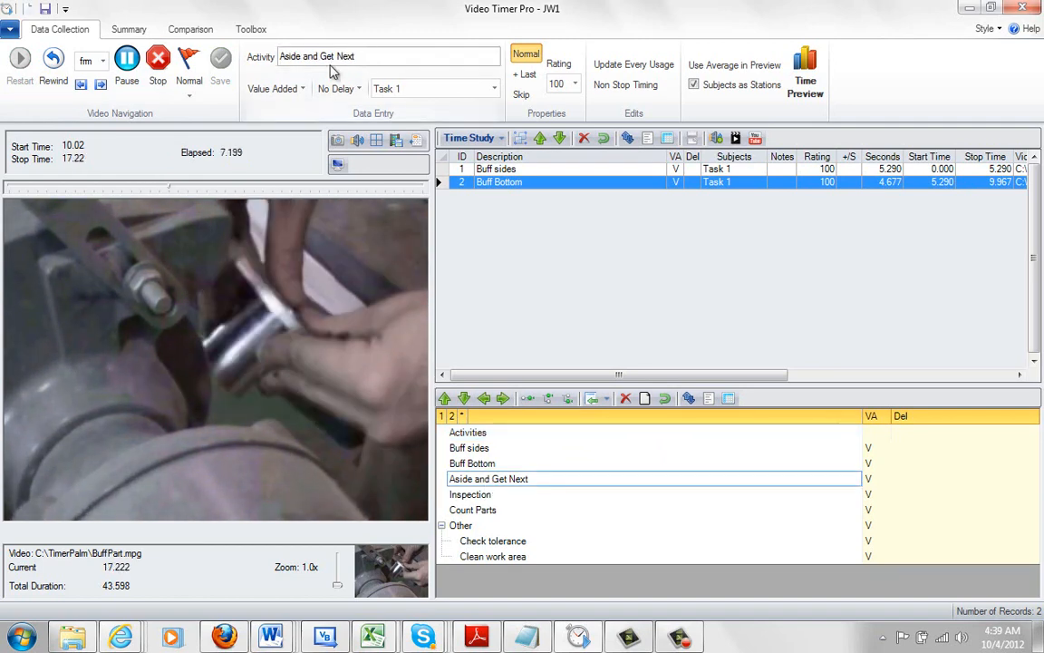
pyautogui.click(470, 493)
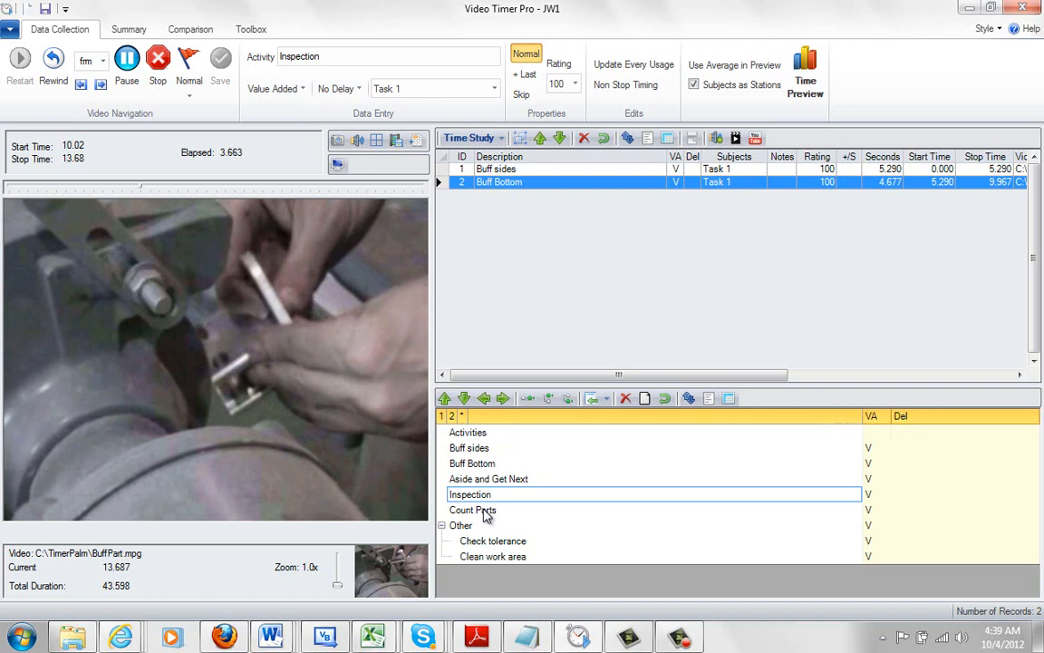
pyautogui.click(471, 510)
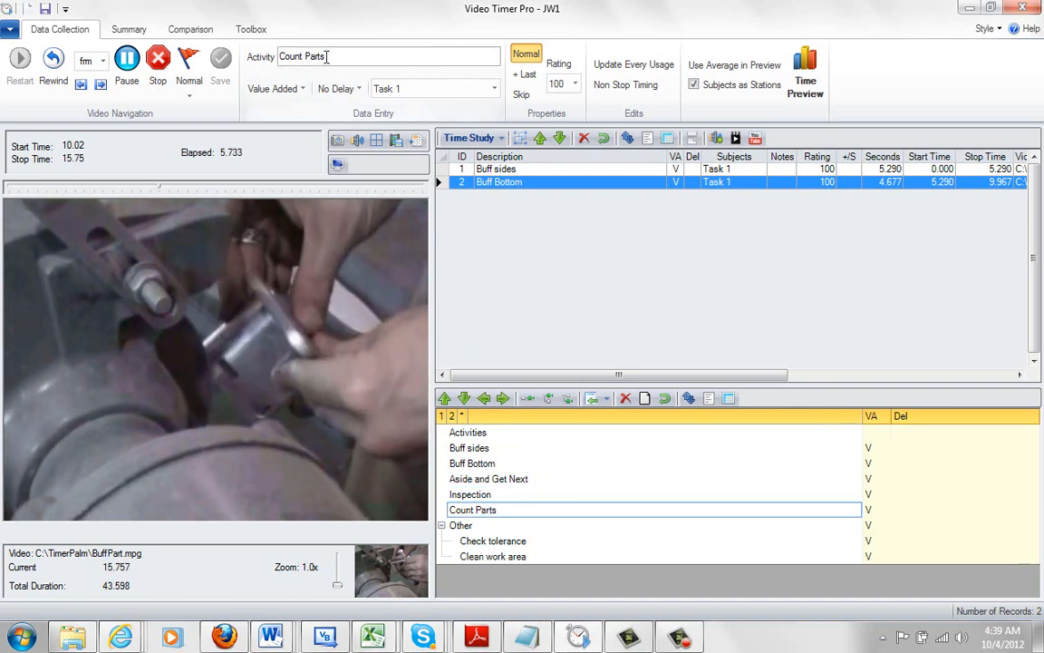
pyautogui.click(490, 478)
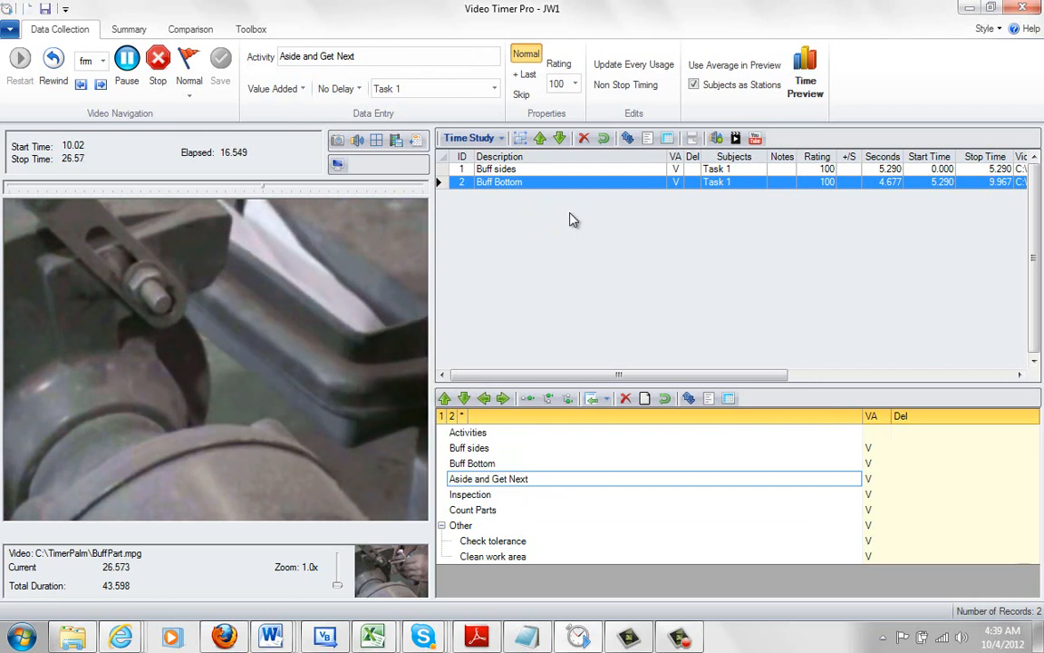
pyautogui.click(471, 464)
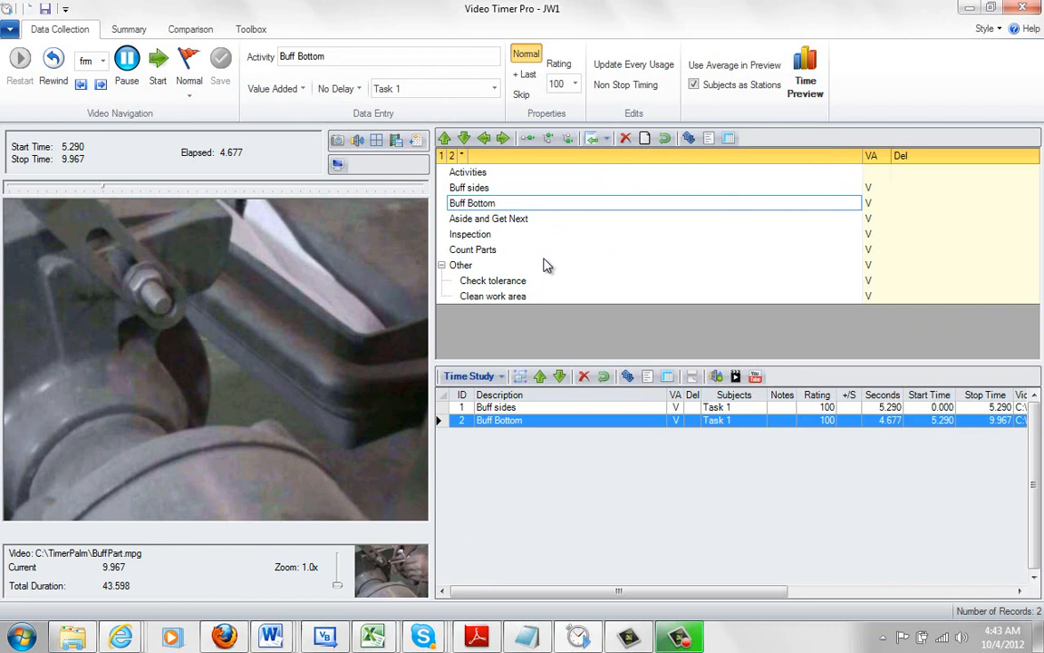
pyautogui.moveTo(493, 250)
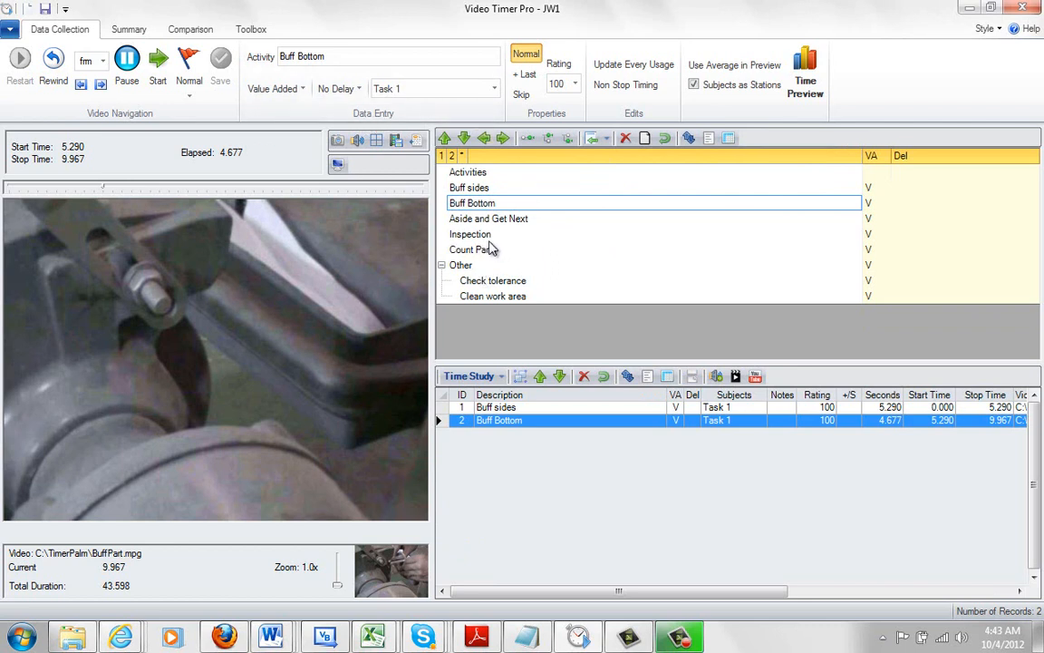
pyautogui.moveTo(497, 252)
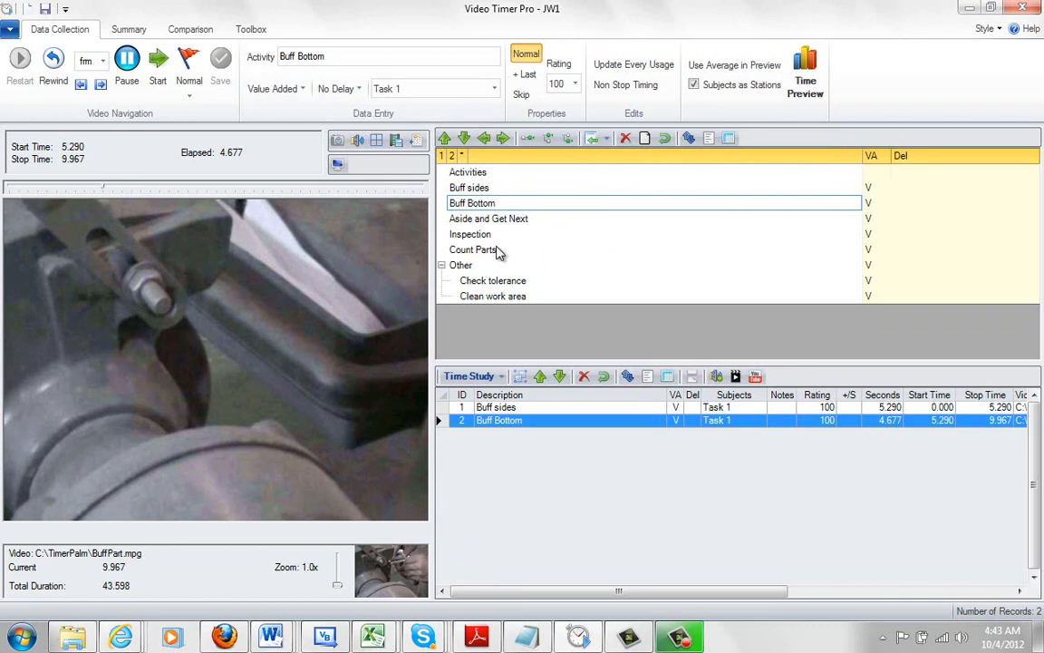
pyautogui.moveTo(689, 137)
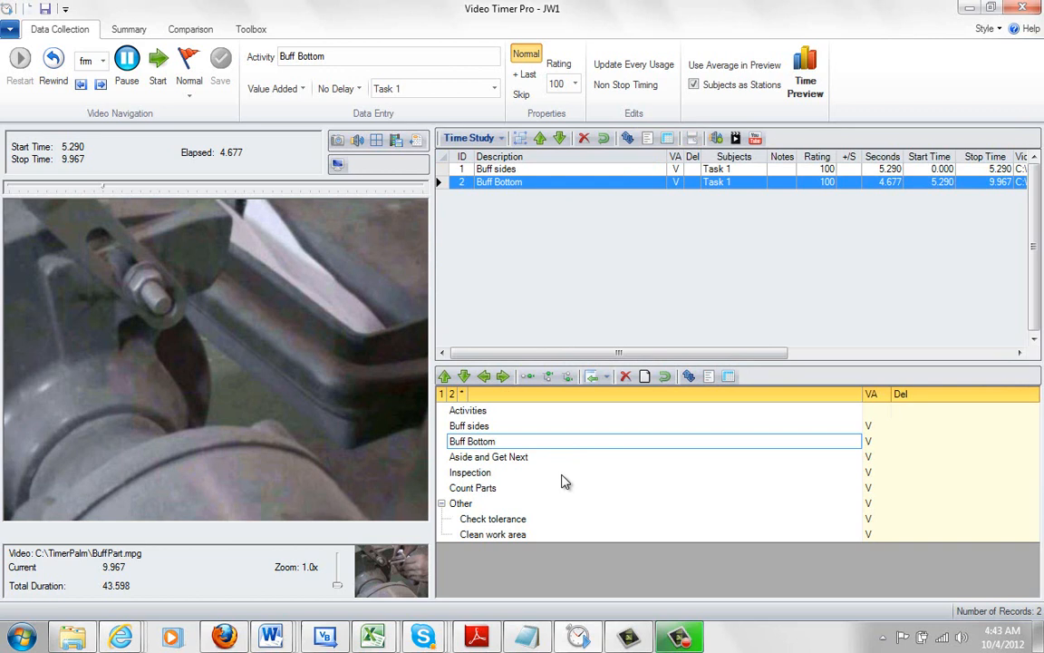
pyautogui.moveTo(551, 442)
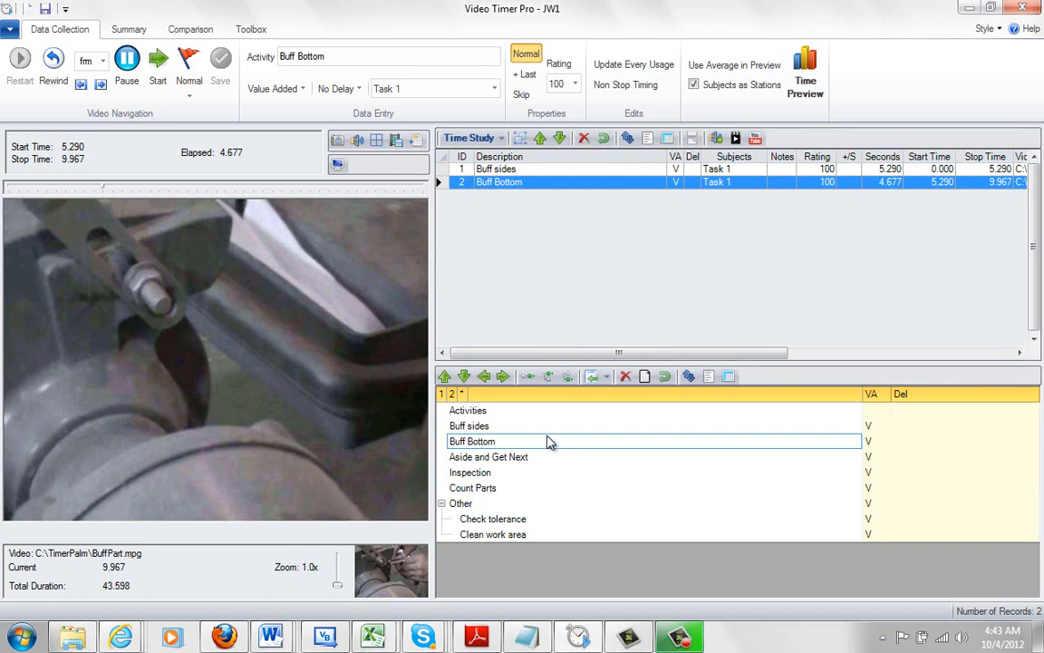